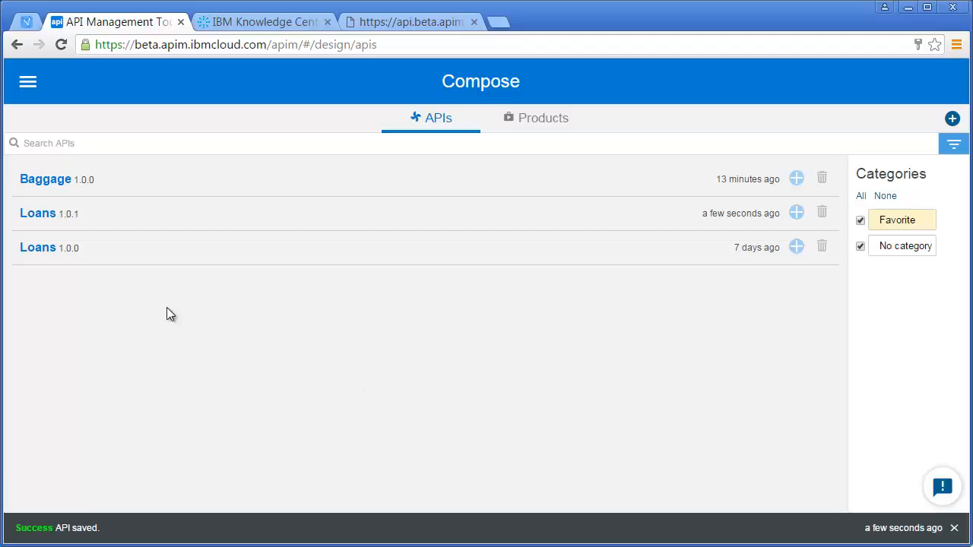
mouse_move(115, 311)
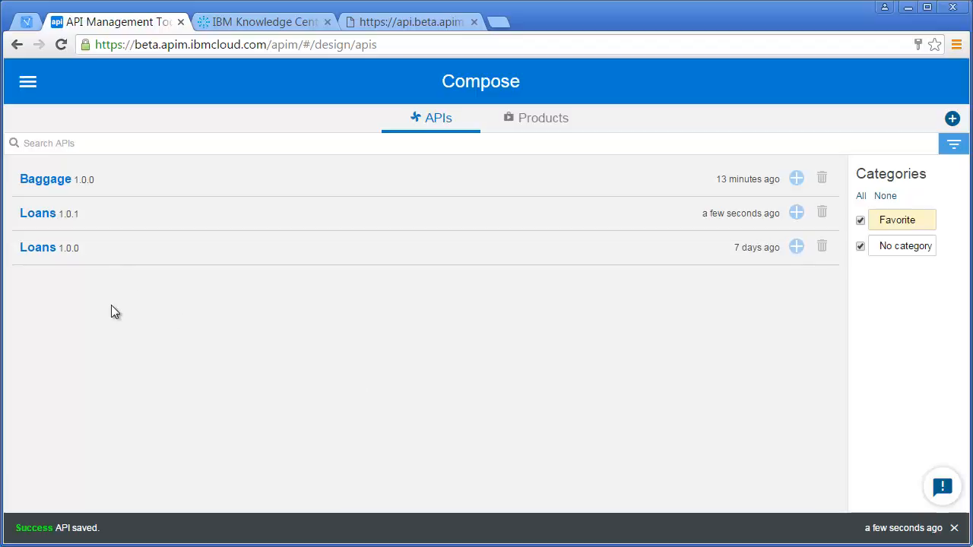
mouse_move(38, 214)
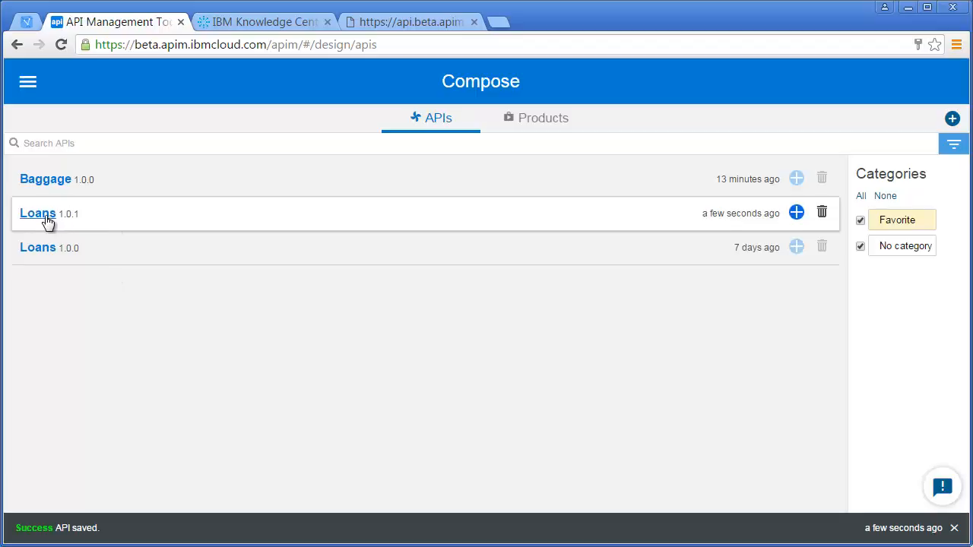
Open the Loans 1.0.1 API and scroll its Design view to the Security section
click(38, 213)
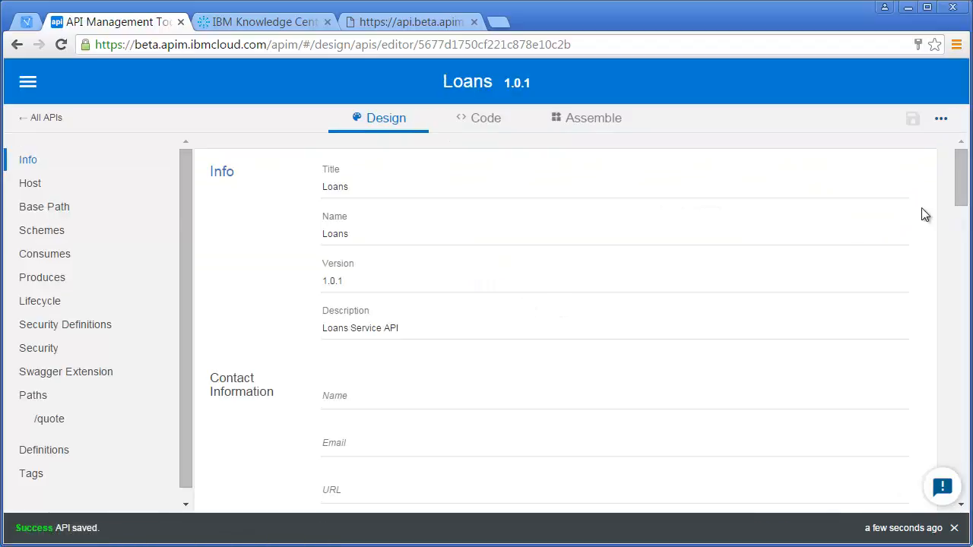
scroll(down, 3)
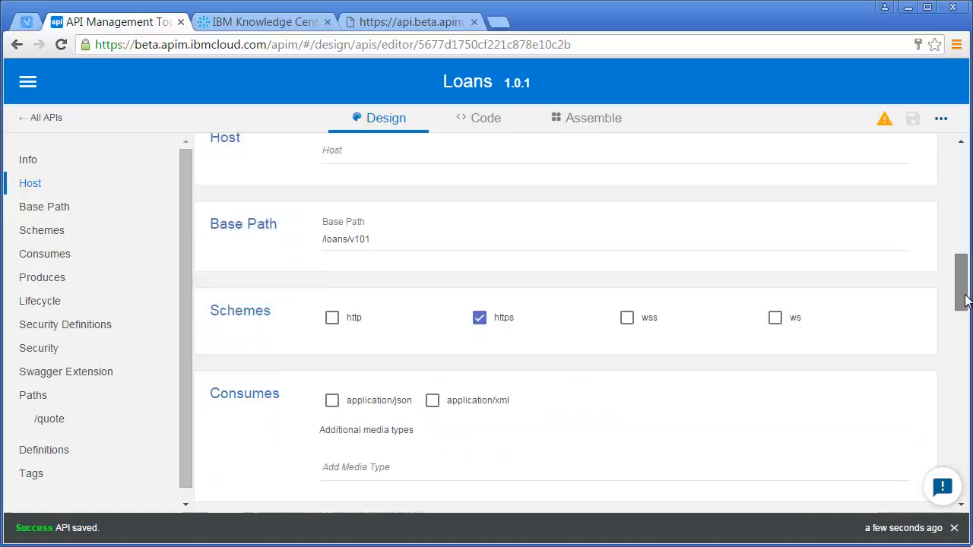
scroll(down, 3)
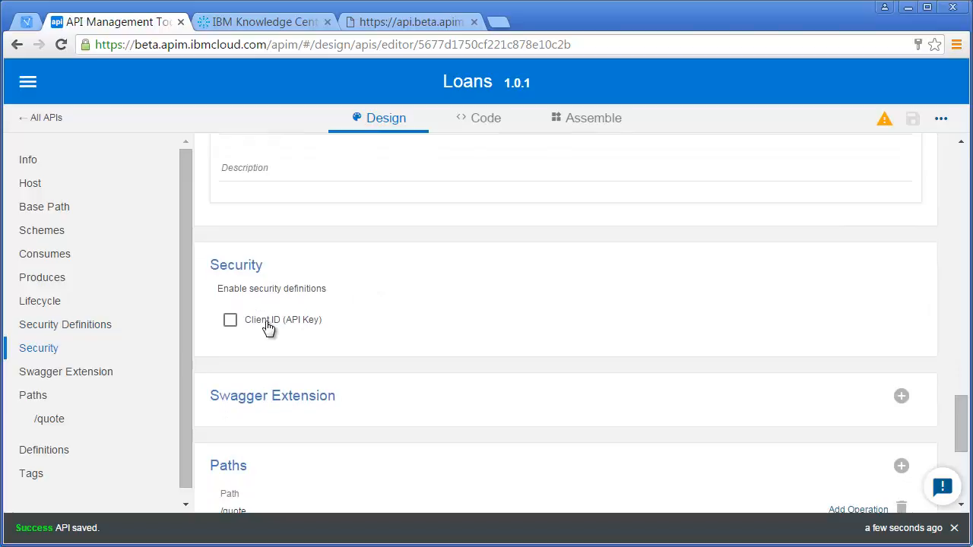
mouse_move(300, 40)
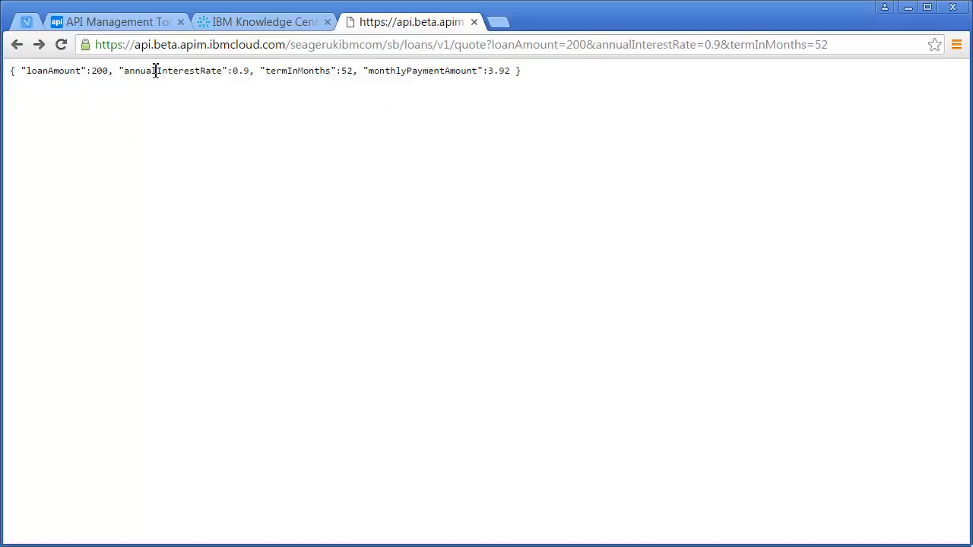
mouse_move(428, 74)
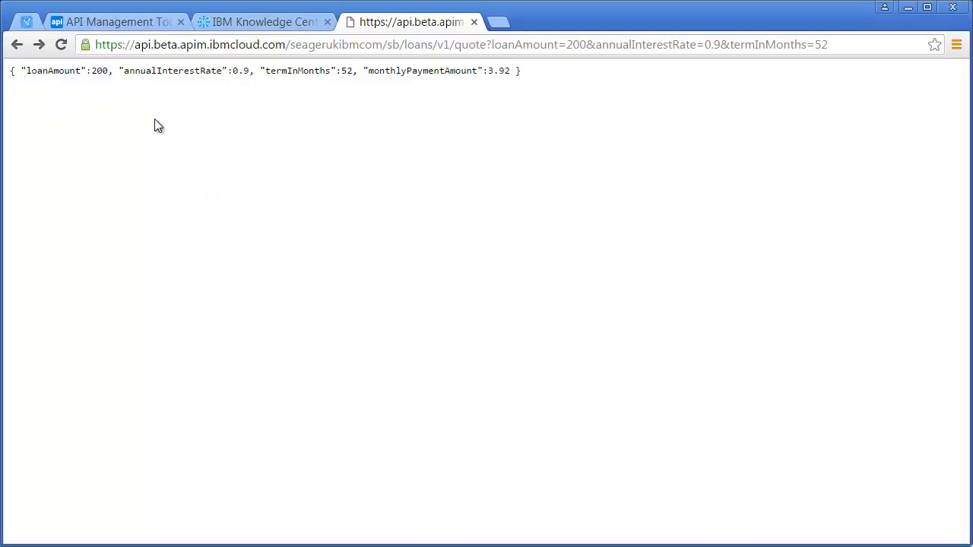
mouse_move(47, 83)
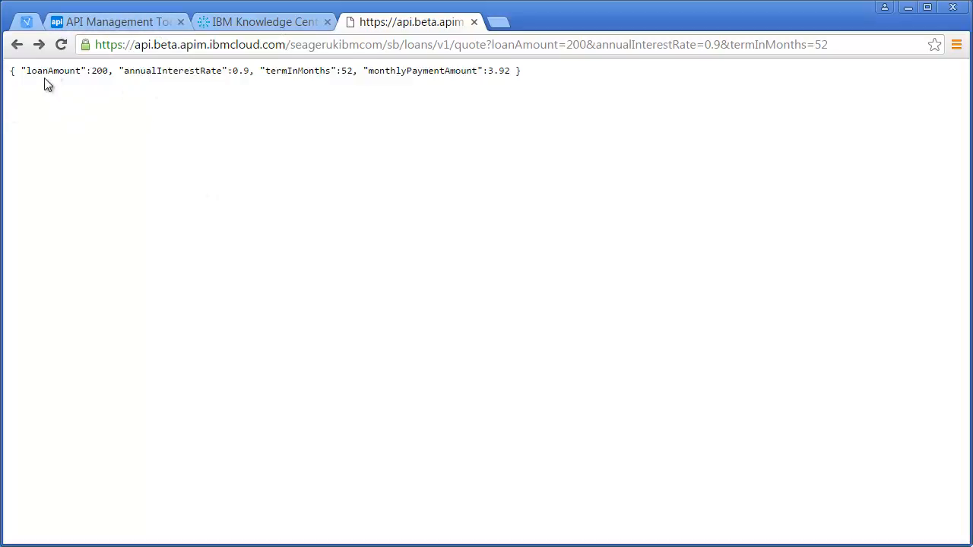
mouse_move(105, 74)
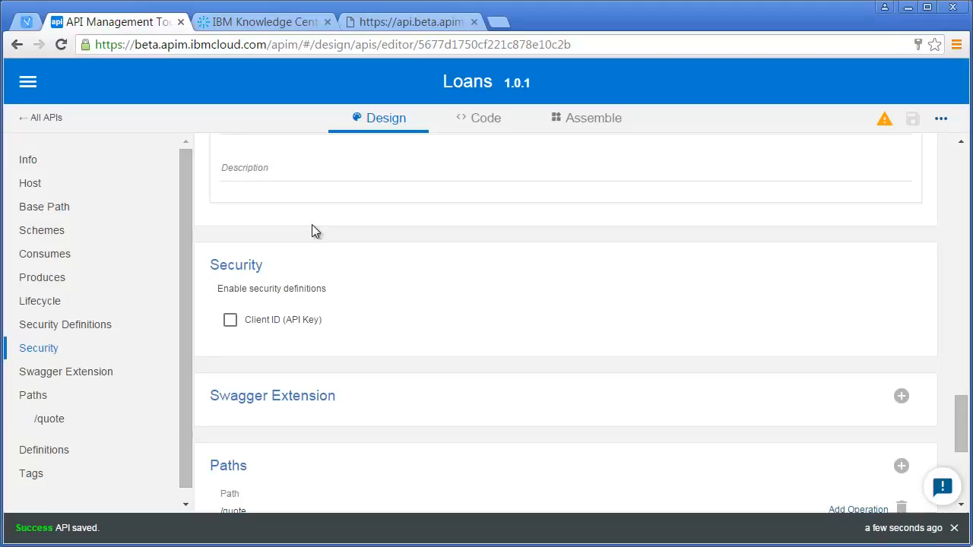
In the Assemble view, drop a redact policy after PROXY in the get /quote flow
click(593, 118)
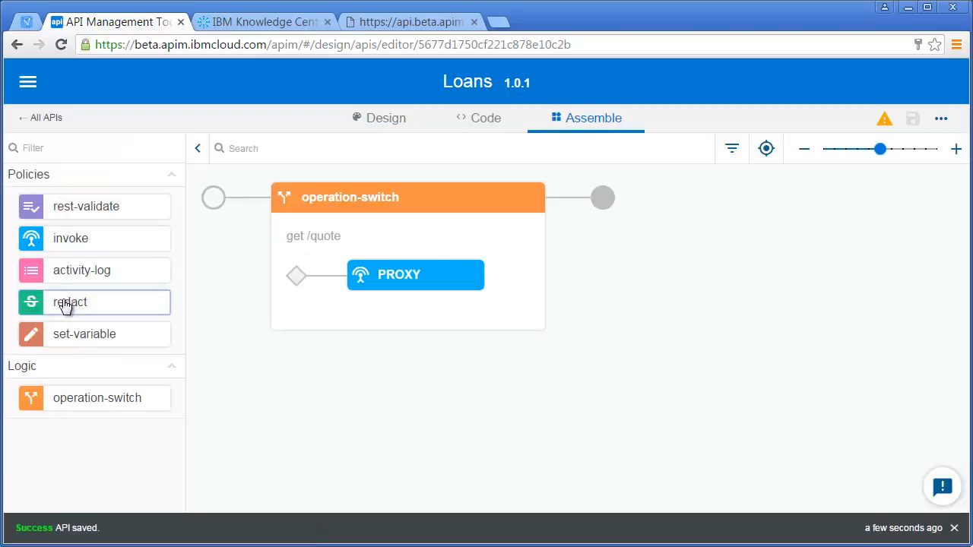
drag(70, 302, 532, 272)
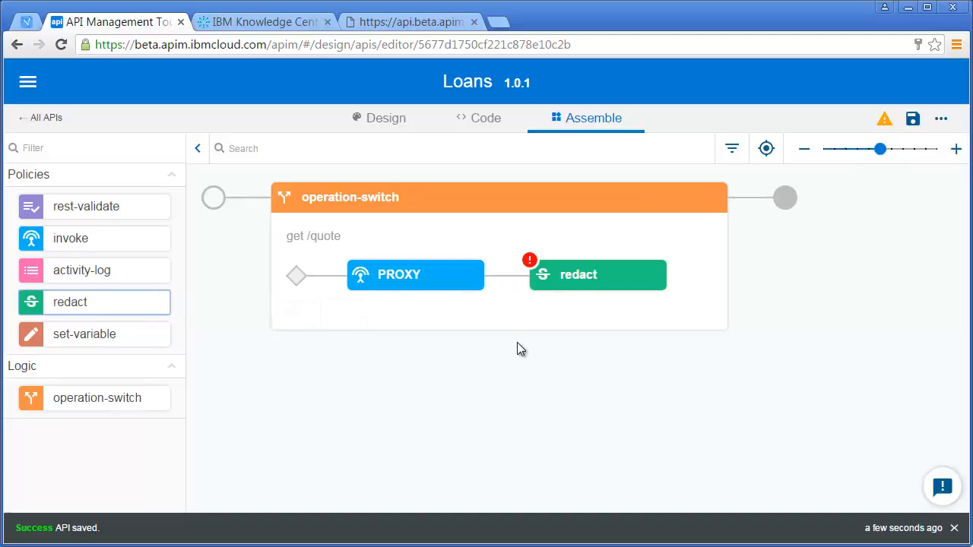
mouse_move(430, 274)
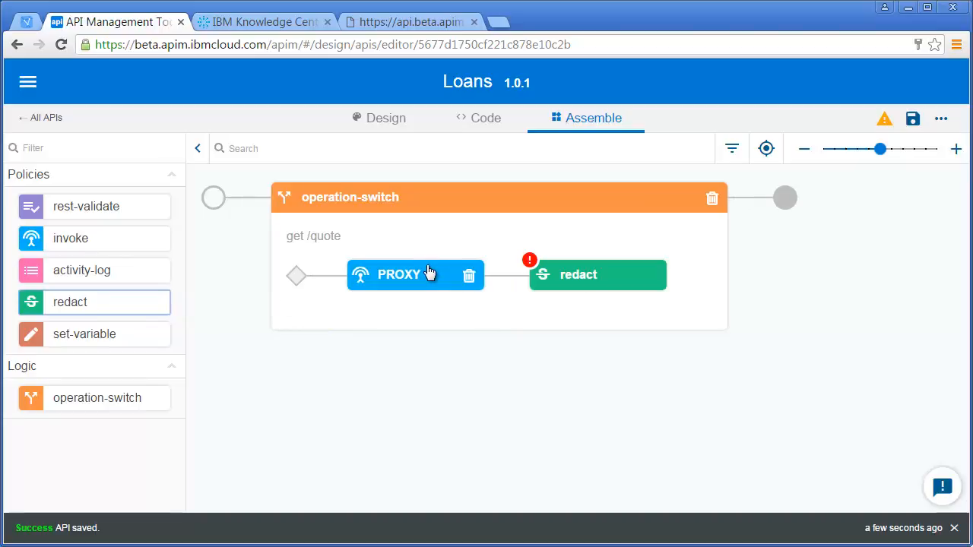
mouse_move(579, 276)
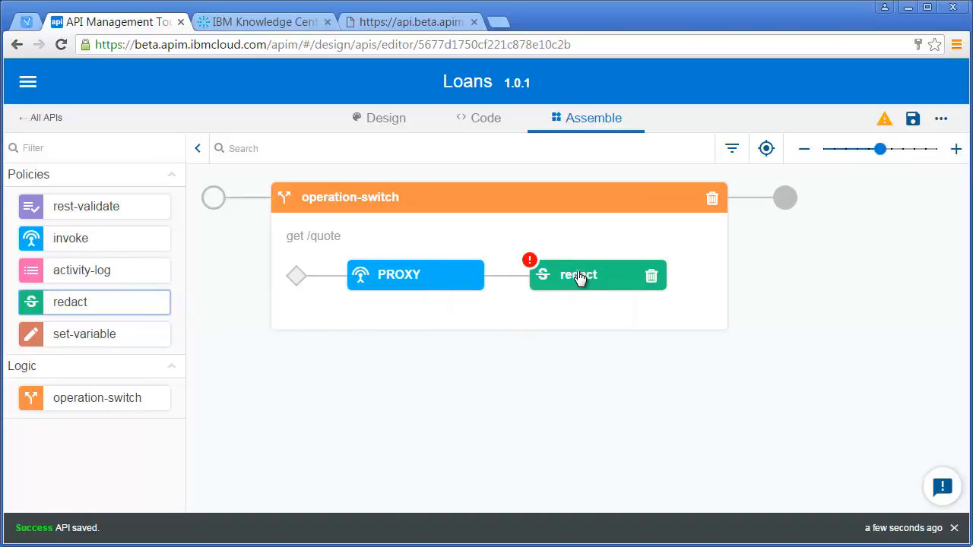
click(577, 274)
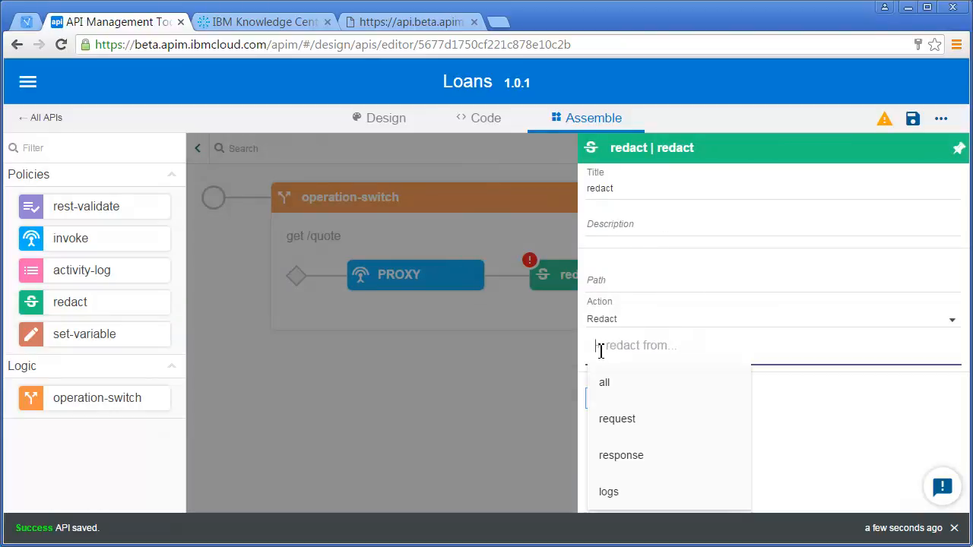
mouse_move(621, 455)
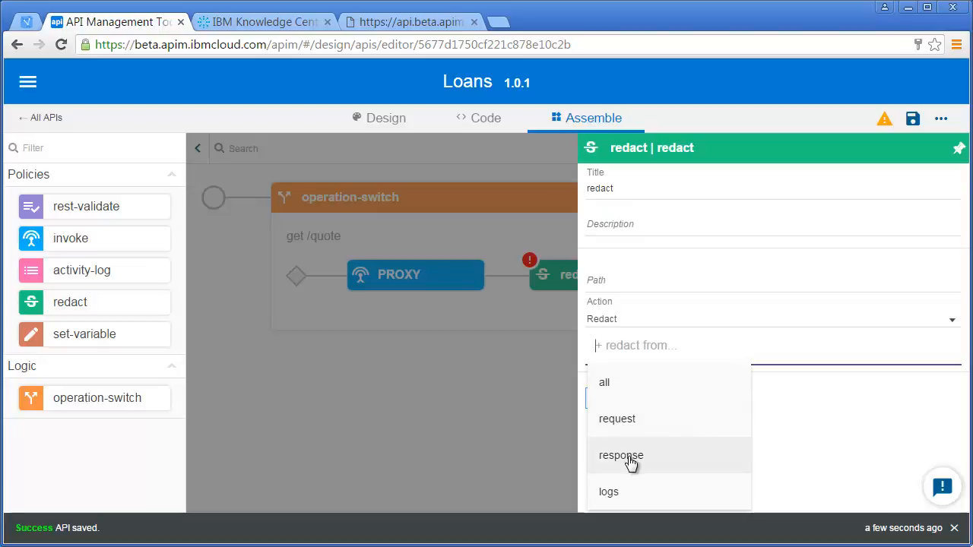
click(621, 456)
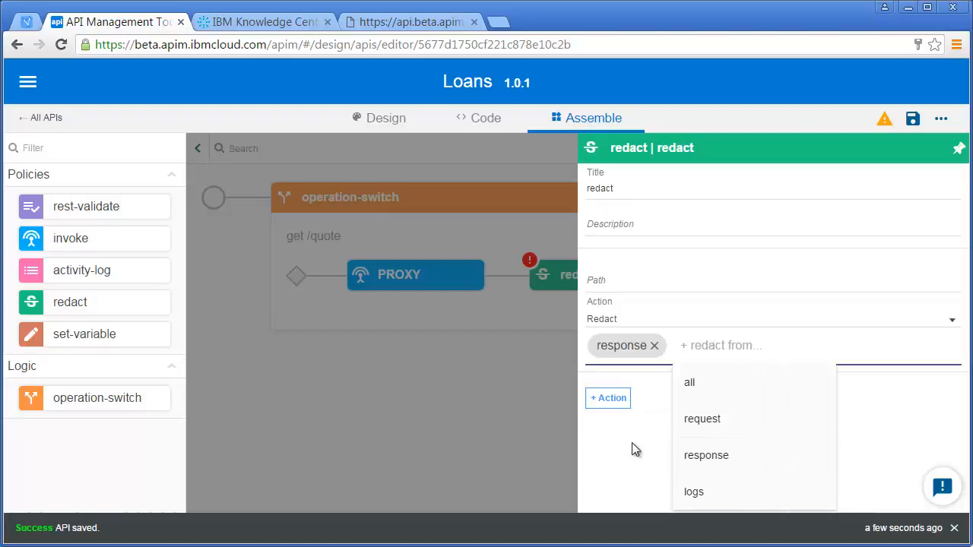
click(760, 279)
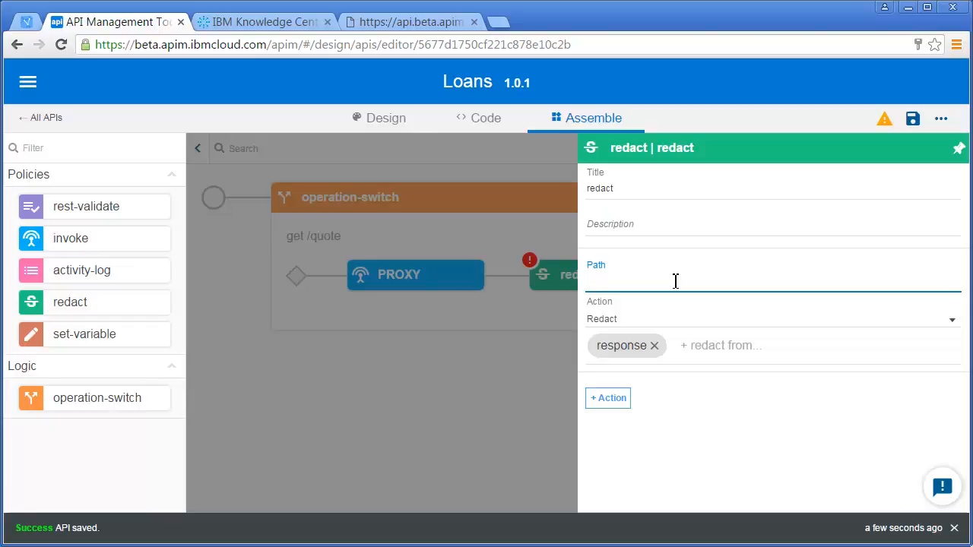
text(//*[@nam)
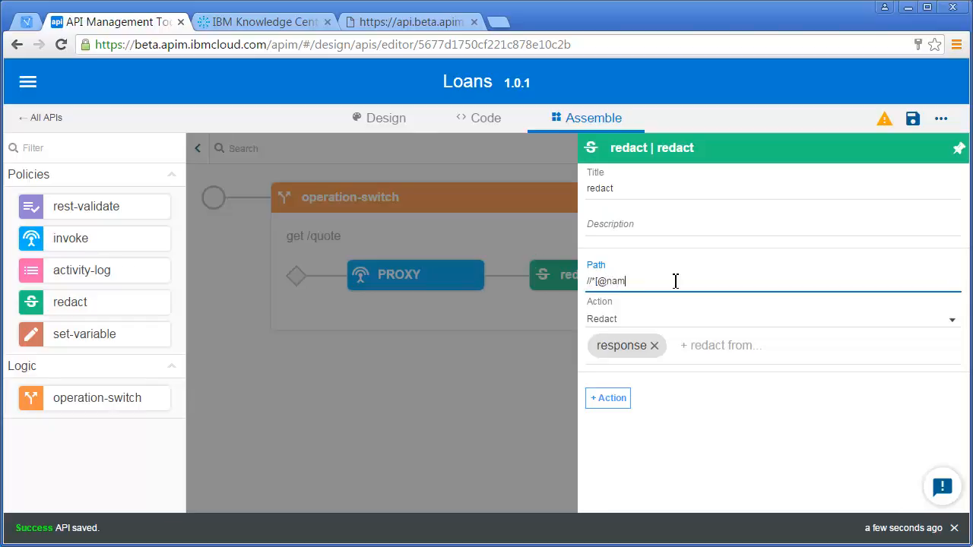
text(e=)
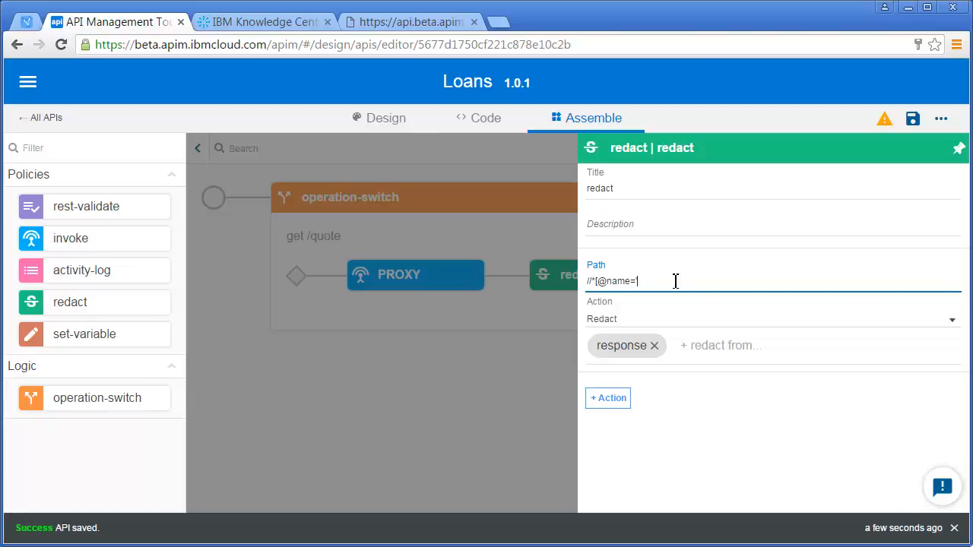
text(loanAmount)
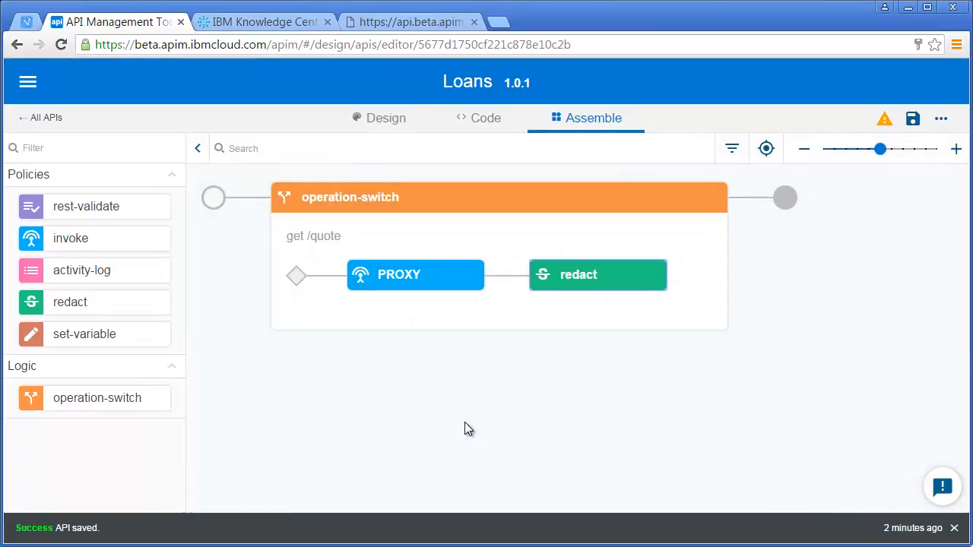
mouse_move(81, 270)
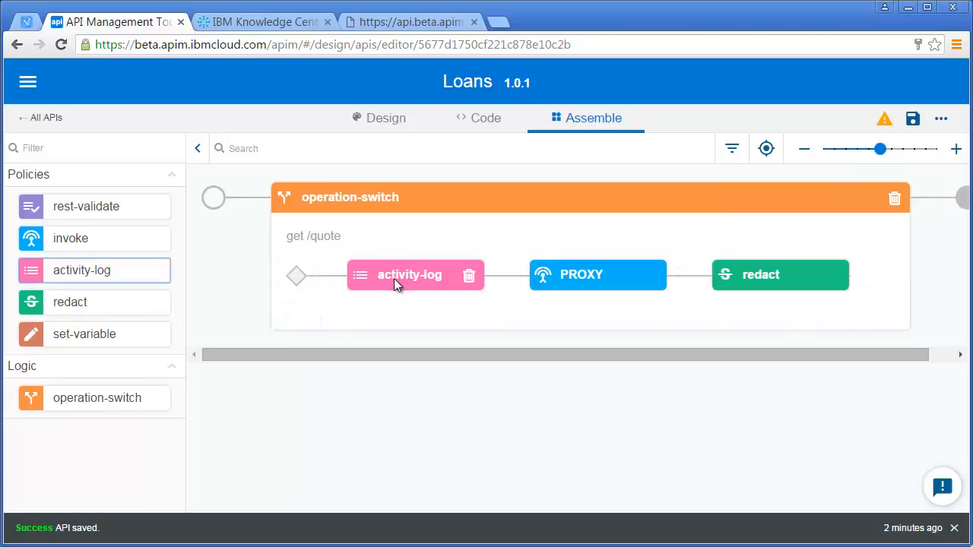
Set the activity-log policy's Content to activity and review its Error content option
click(409, 275)
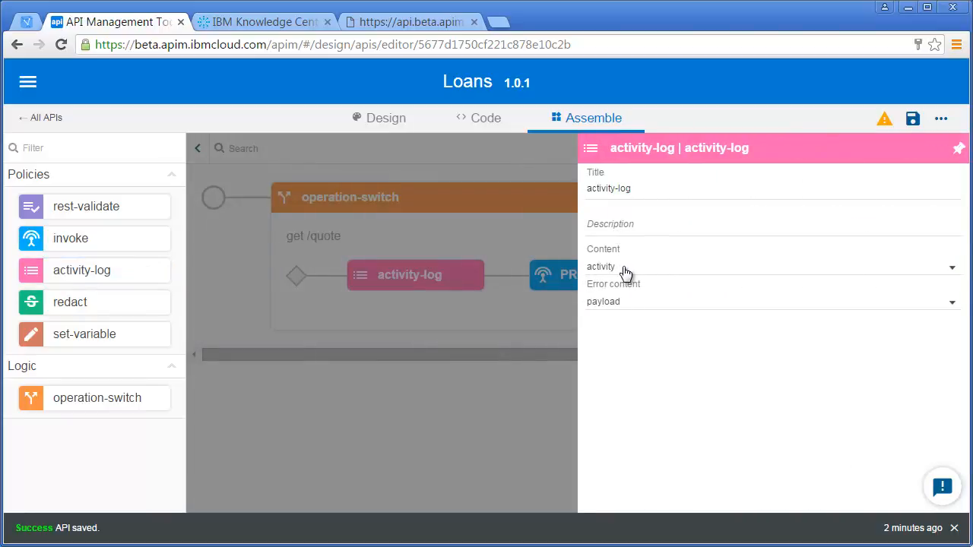
click(771, 267)
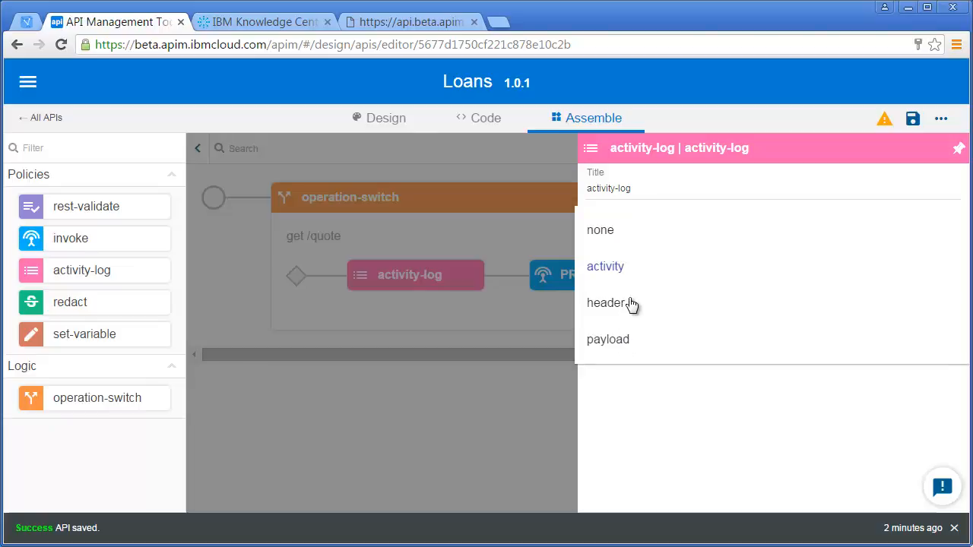
click(605, 266)
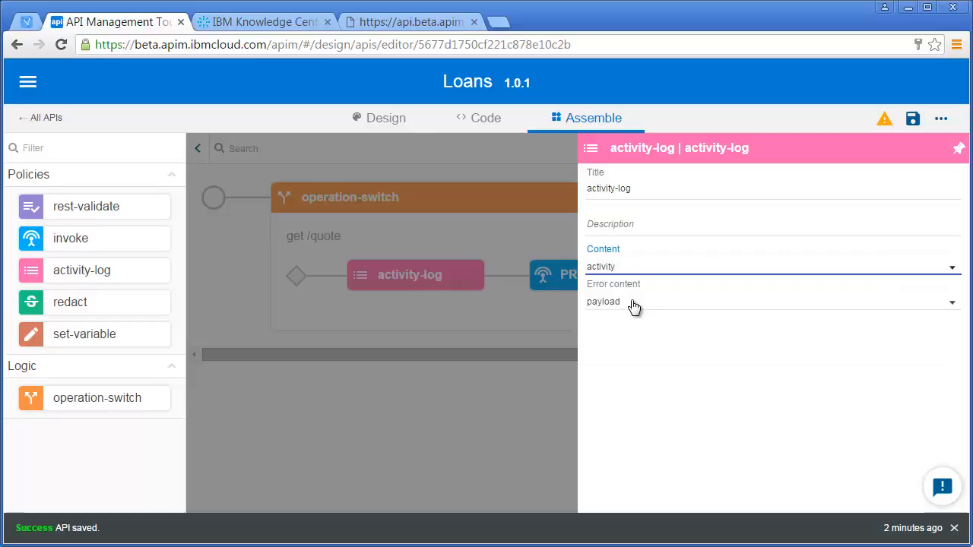
click(950, 266)
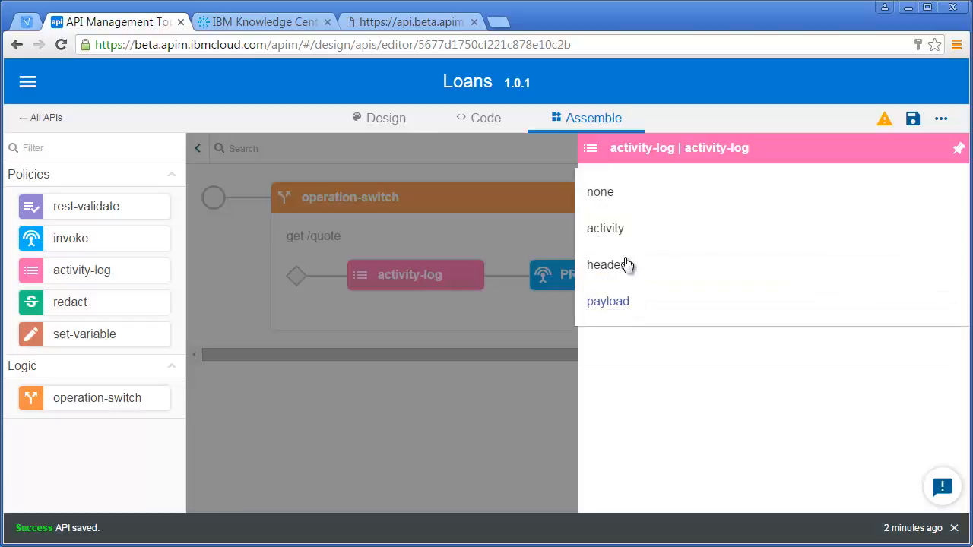
mouse_move(622, 301)
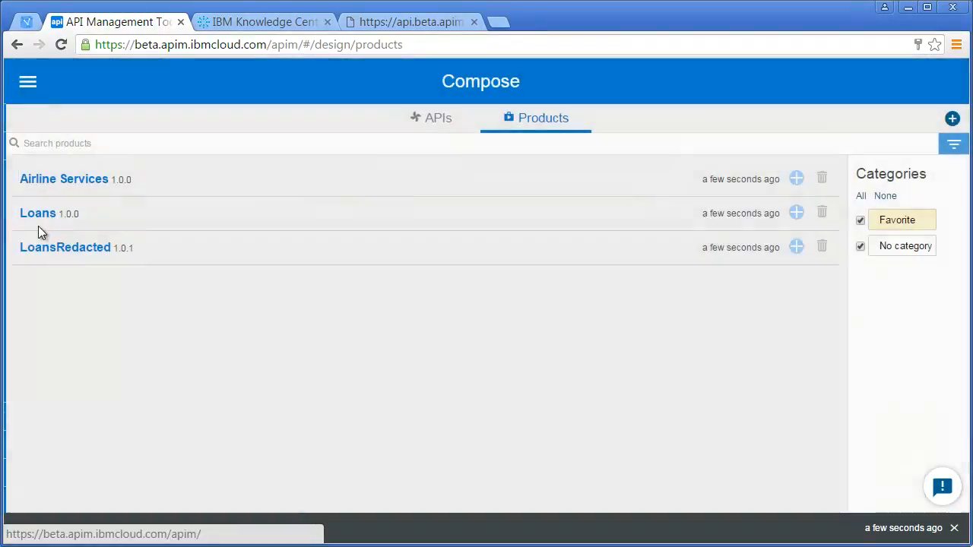
Review the LoansRedacted 1.0.1 product's Default plan, then stage it to the Sandbox catalog
click(65, 247)
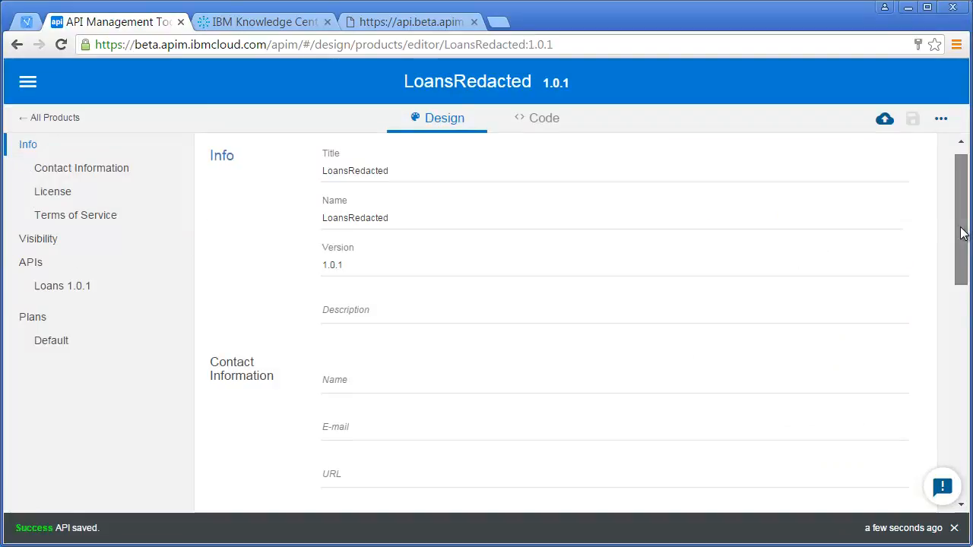
scroll(down, 3)
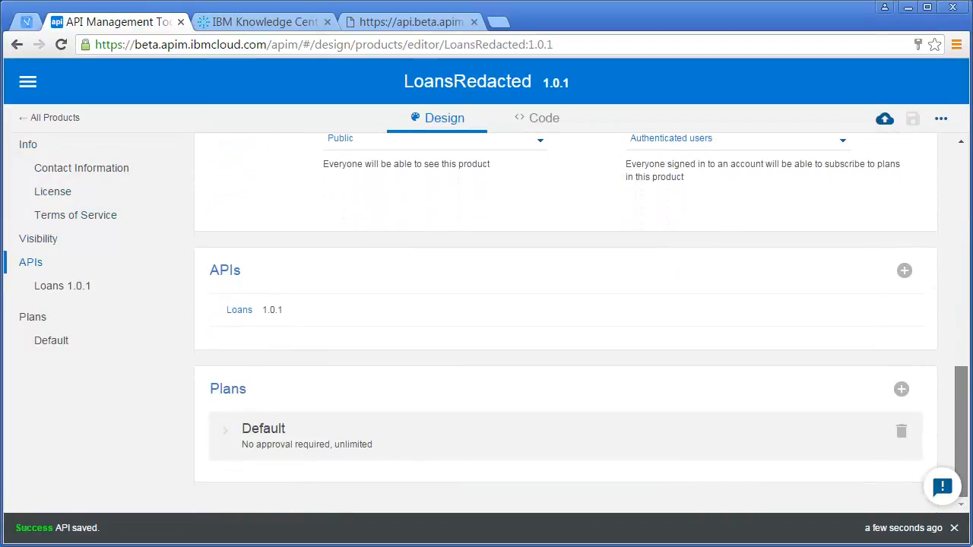
click(263, 428)
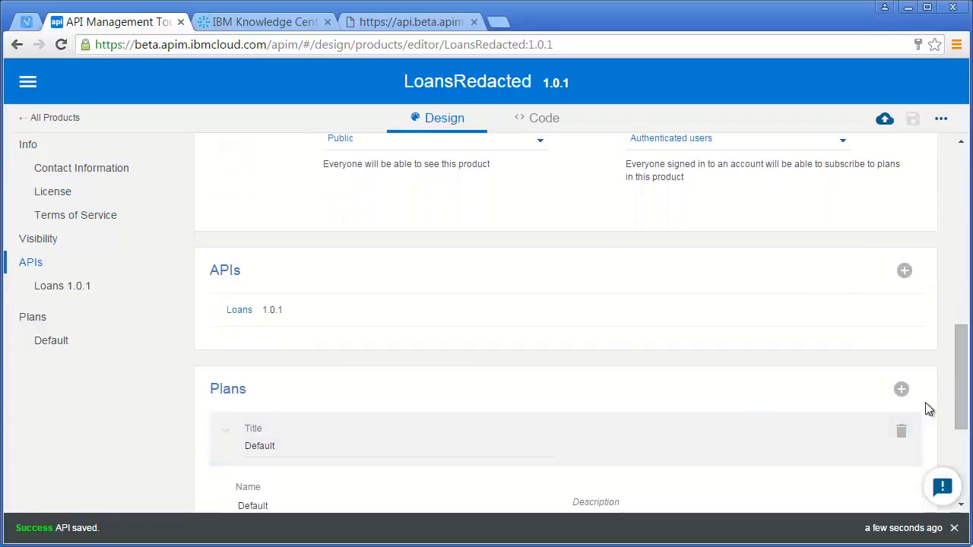
click(27, 144)
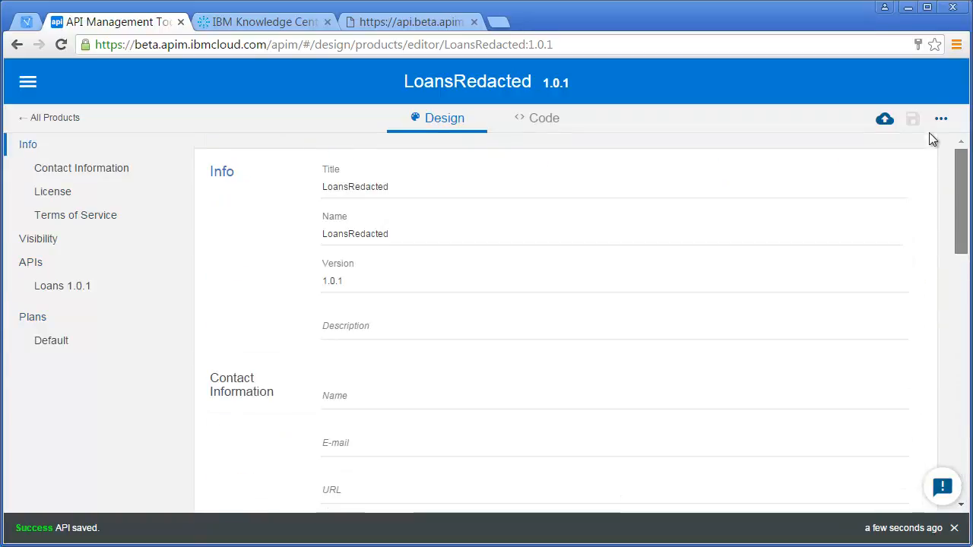
click(884, 118)
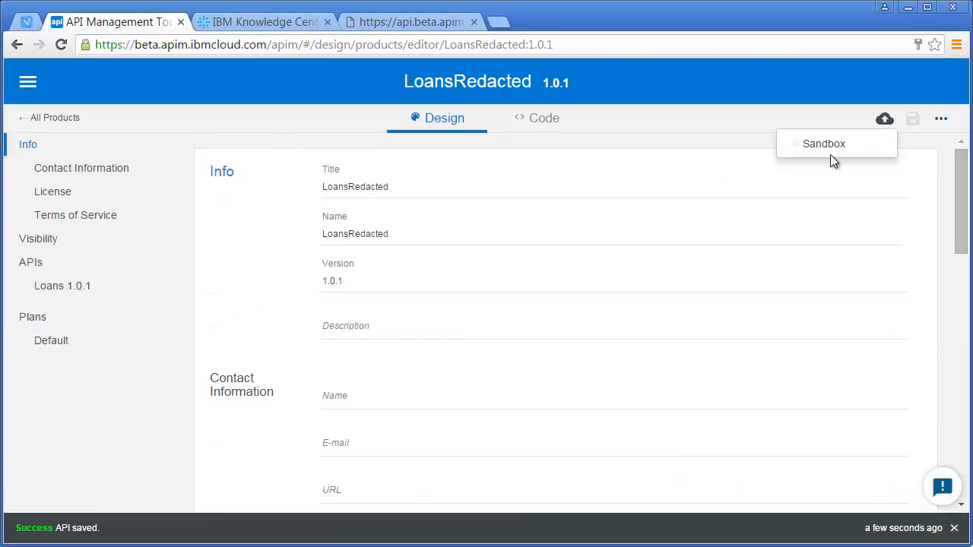
click(824, 144)
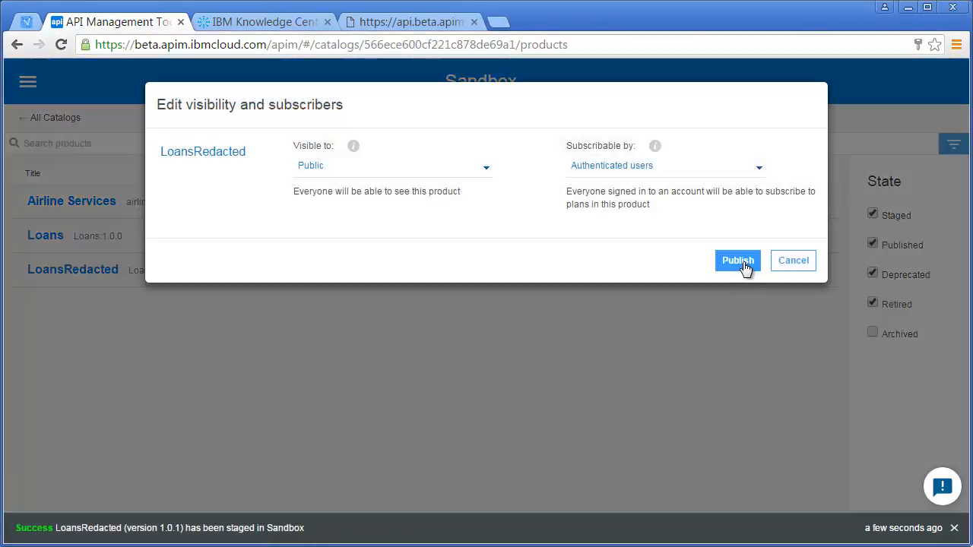
Publish LoansRedacted 1.0.1 with the current visibility settings and switch to the quote response tab
click(737, 260)
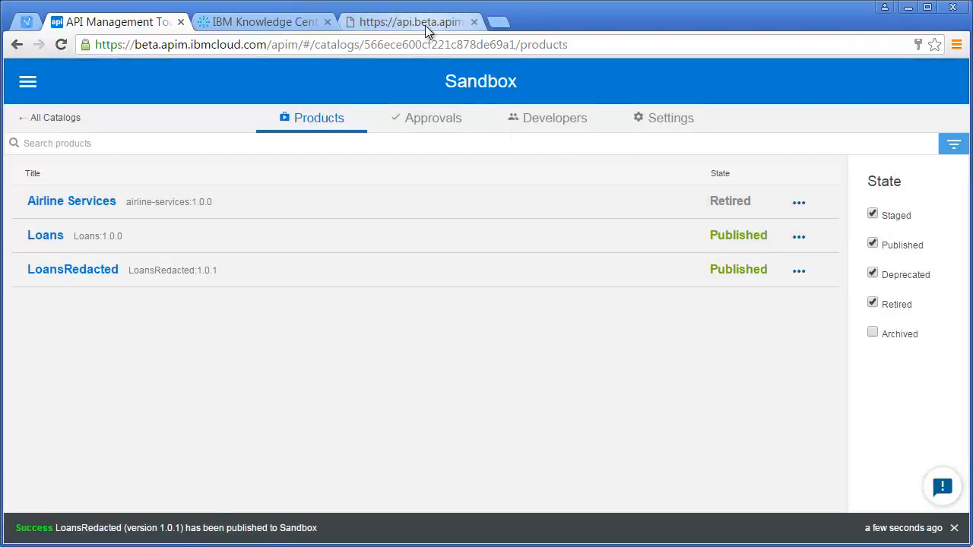
click(410, 21)
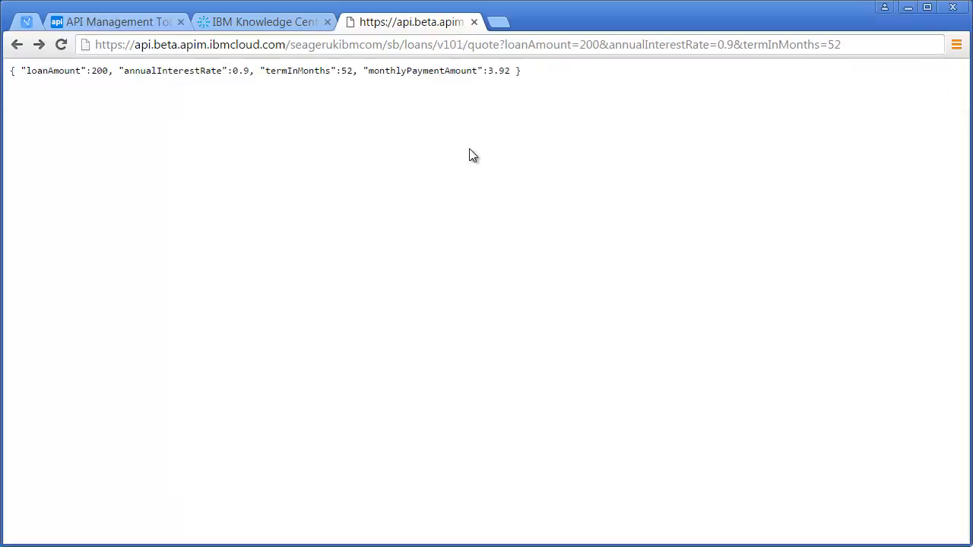
Reload the v101 quote endpoint to see loanAmount masked with asterisks
click(487, 44)
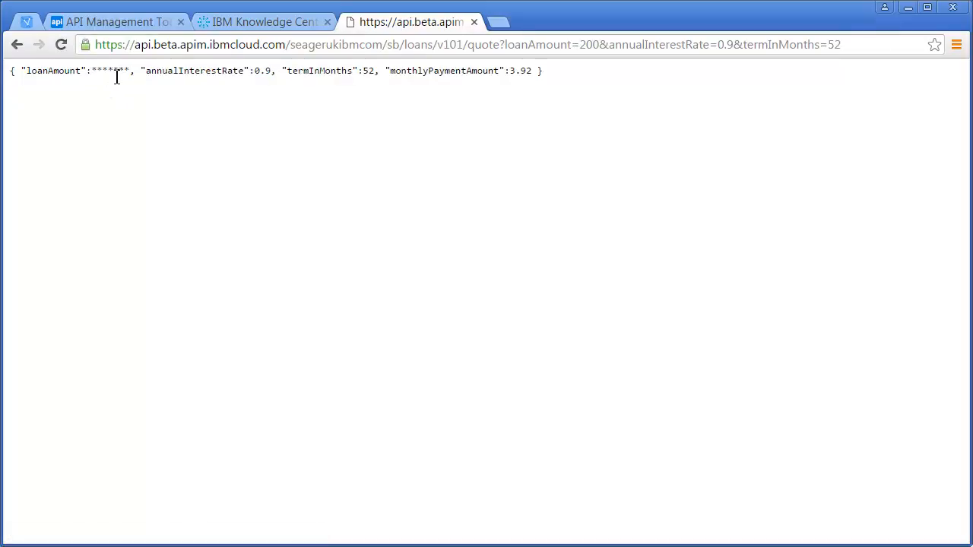
mouse_move(553, 350)
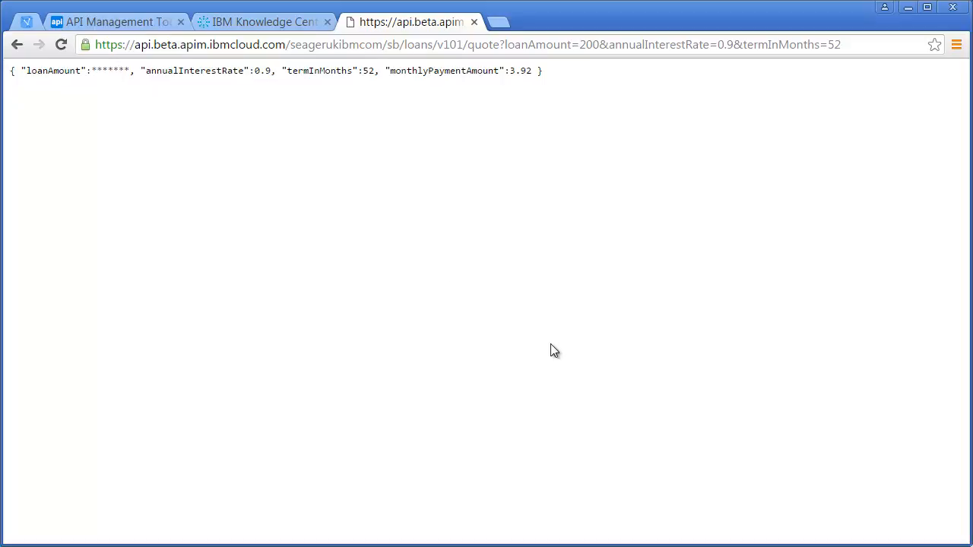
mouse_move(560, 354)
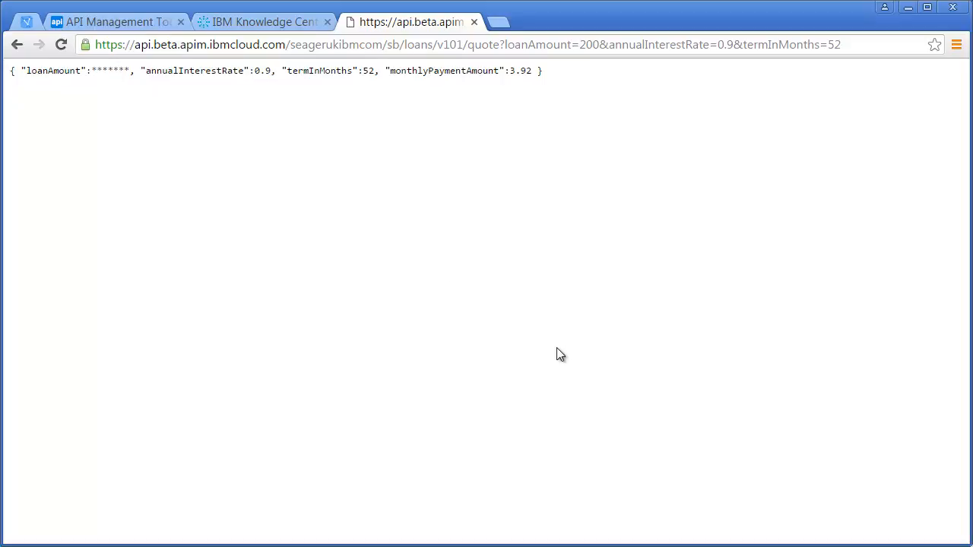